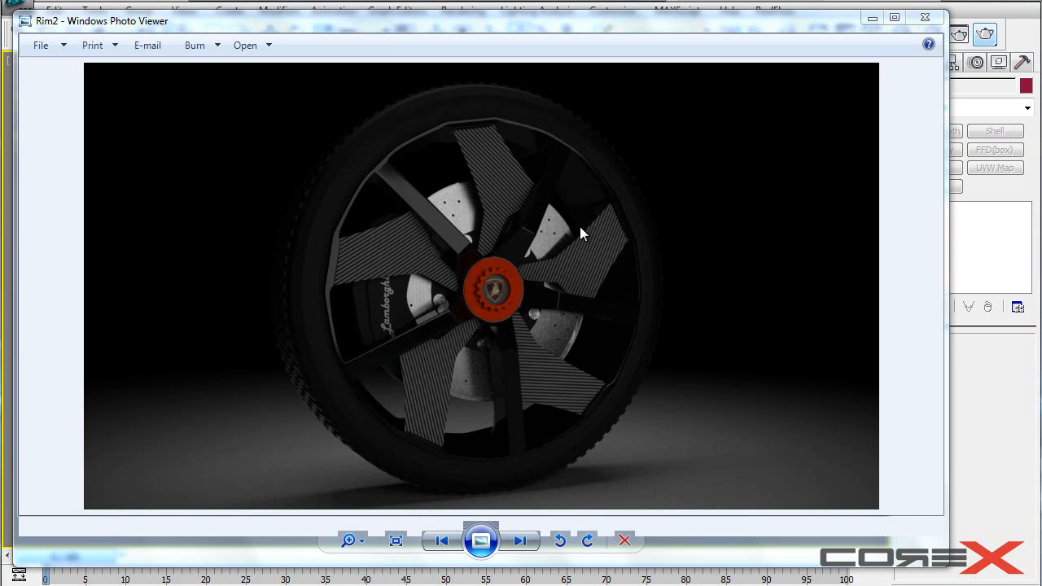
mouse_move(573, 156)
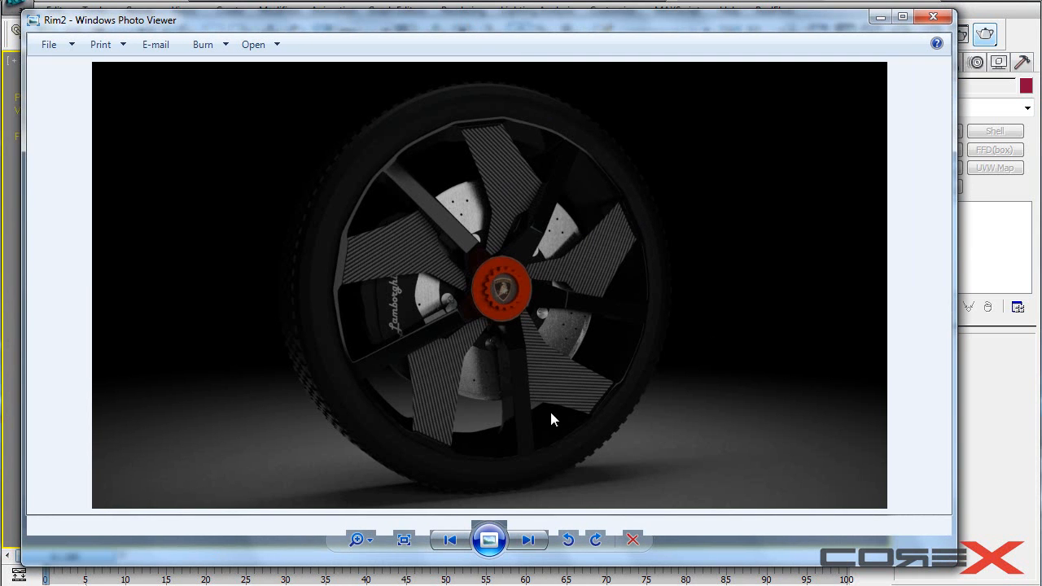
mouse_move(697, 416)
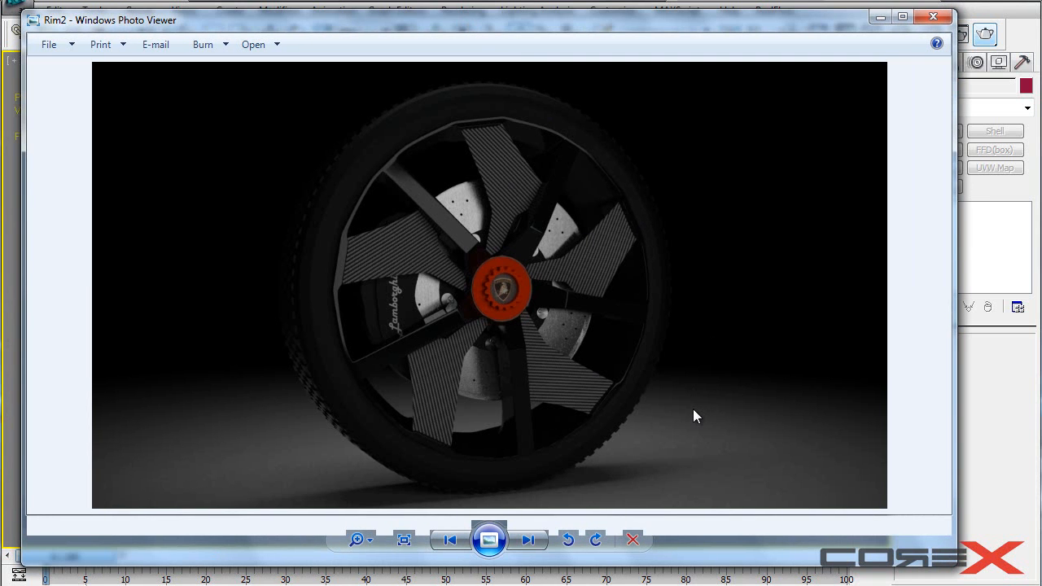
mouse_move(485, 164)
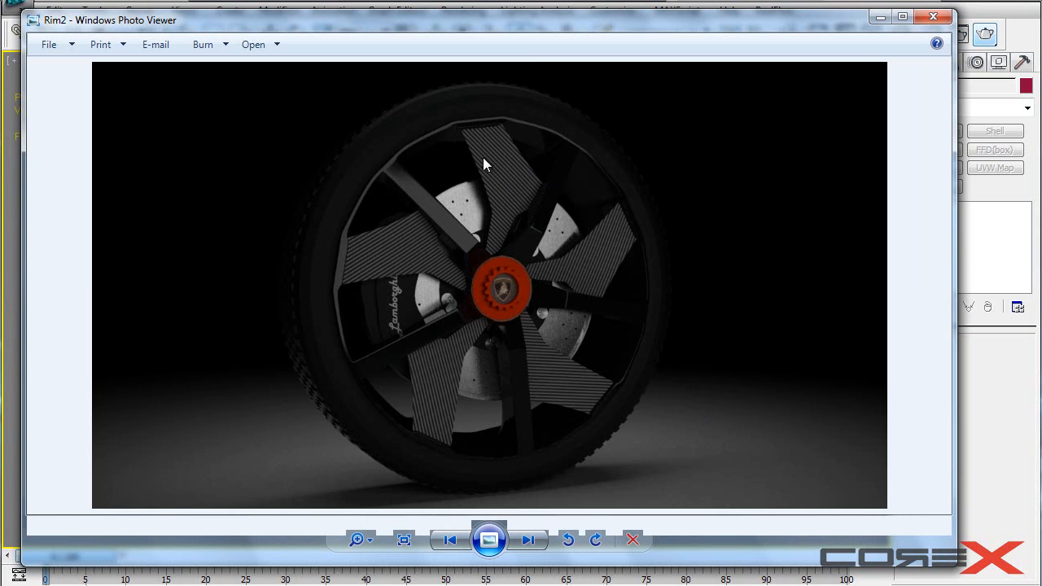
mouse_move(739, 280)
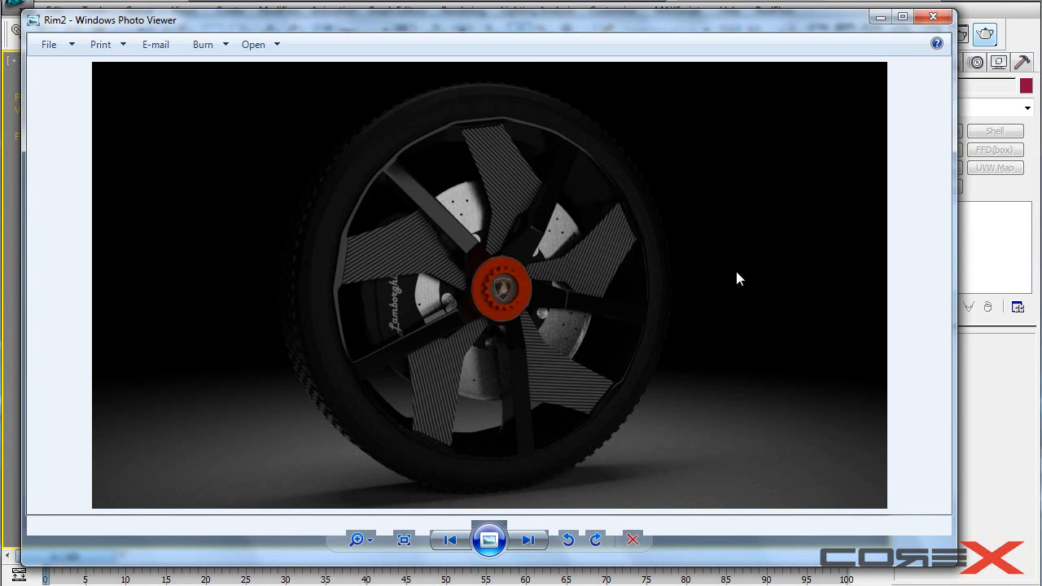
mouse_move(715, 280)
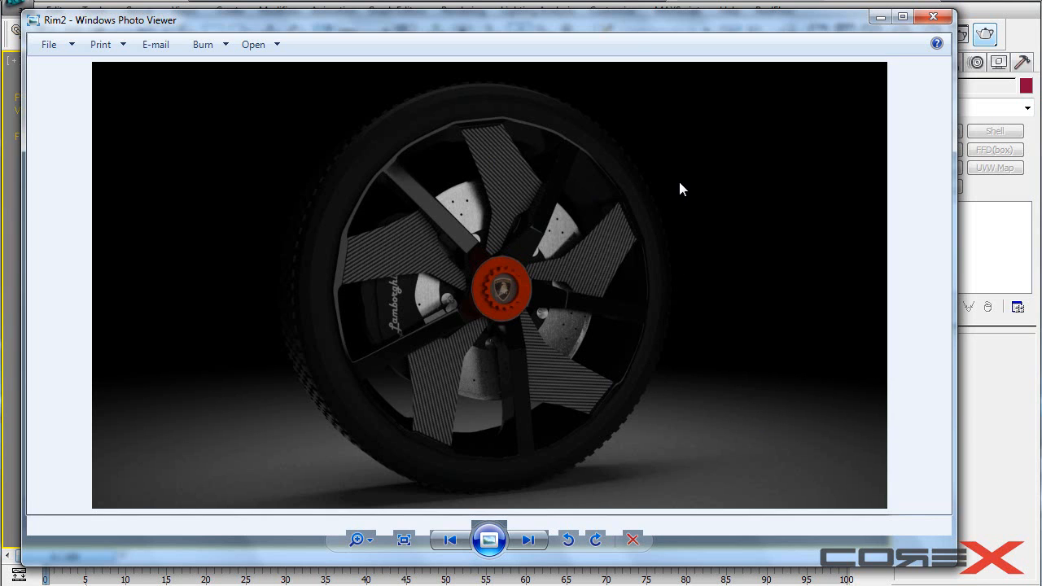
mouse_move(798, 72)
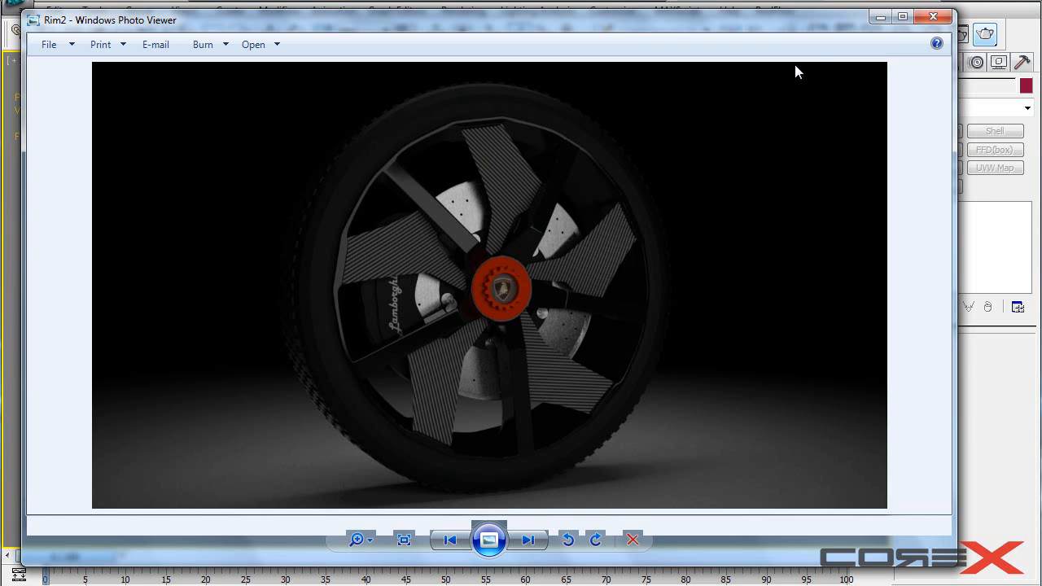
mouse_move(866, 9)
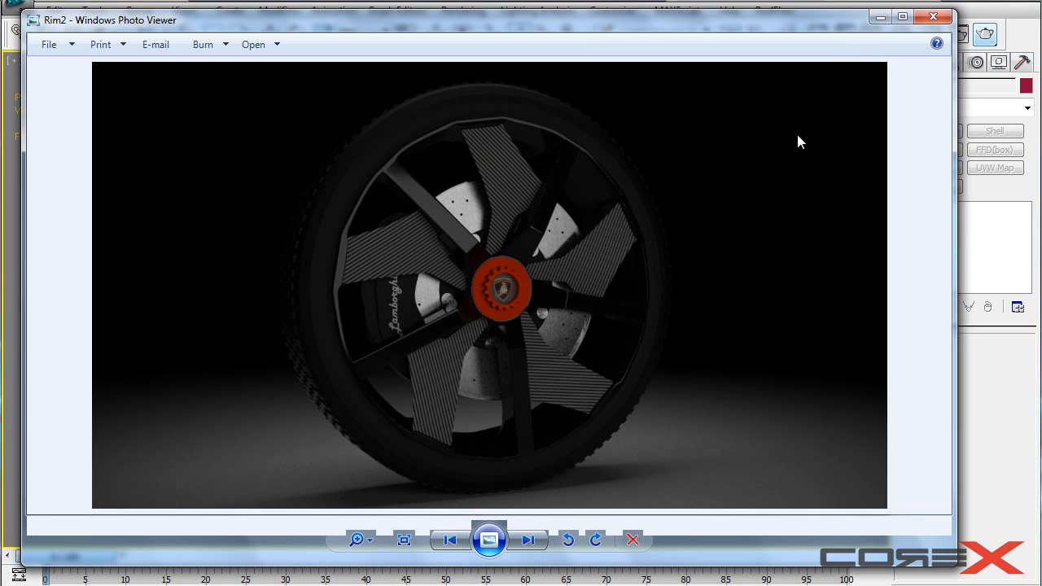
mouse_move(833, 62)
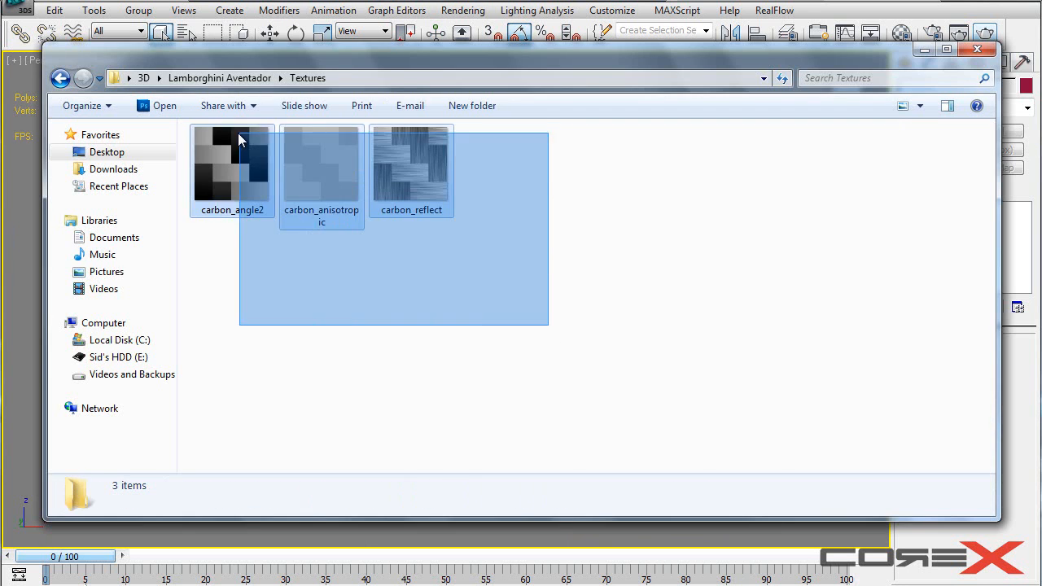
- Select the three carbon texture images in the Textures folder and return to the wheel scene
left_click(322, 163)
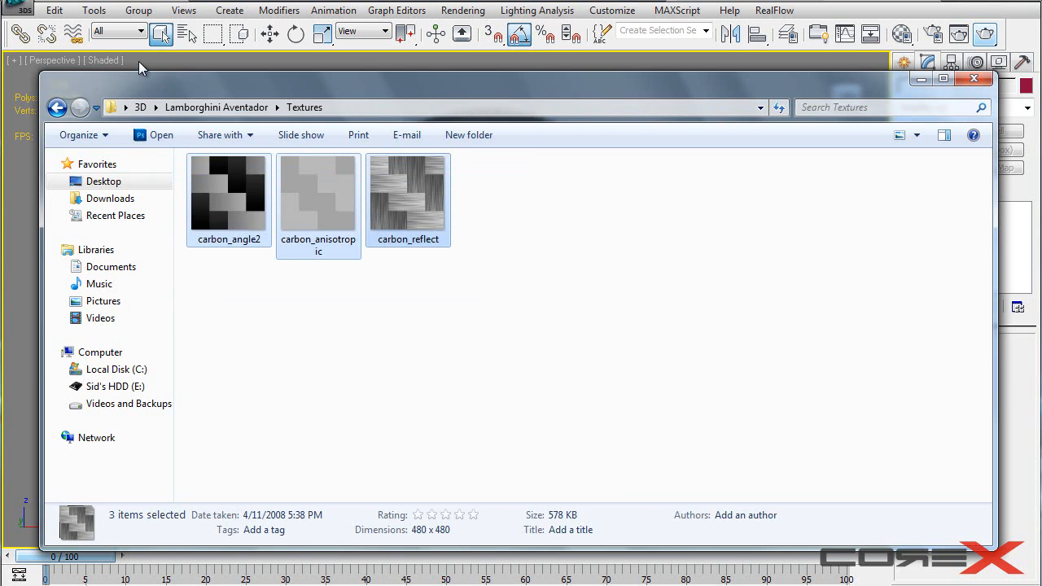
left_click(974, 79)
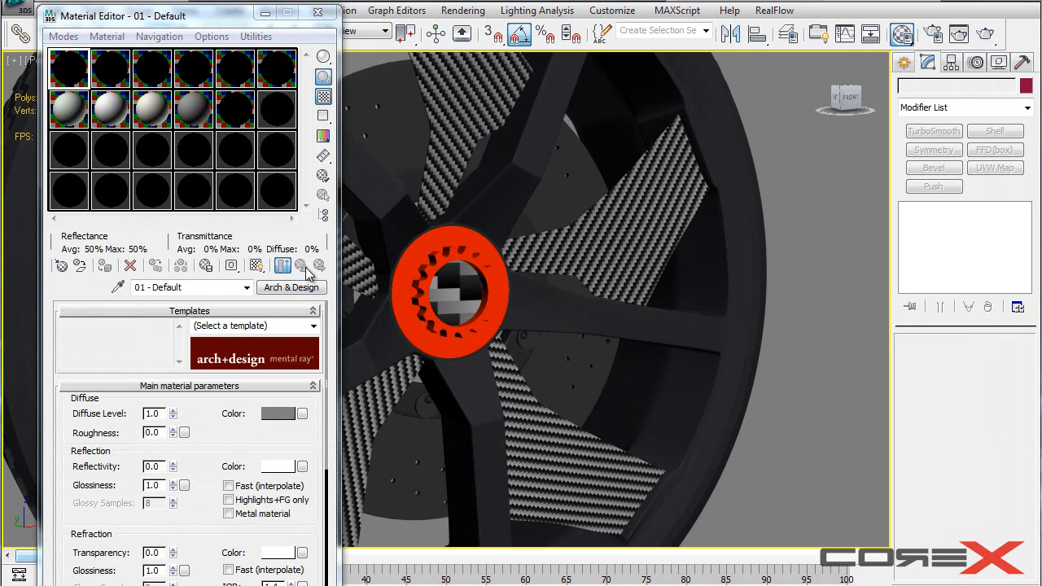
- Switch 01 - Default to a Standard Blinn material and start adding a Diffuse map
left_click(290, 286)
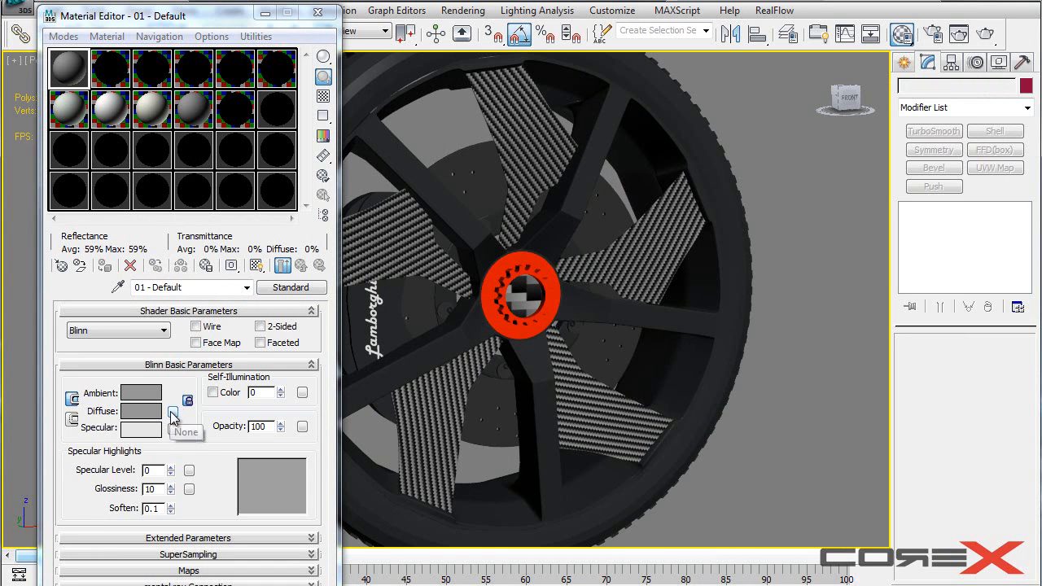
left_click(172, 411)
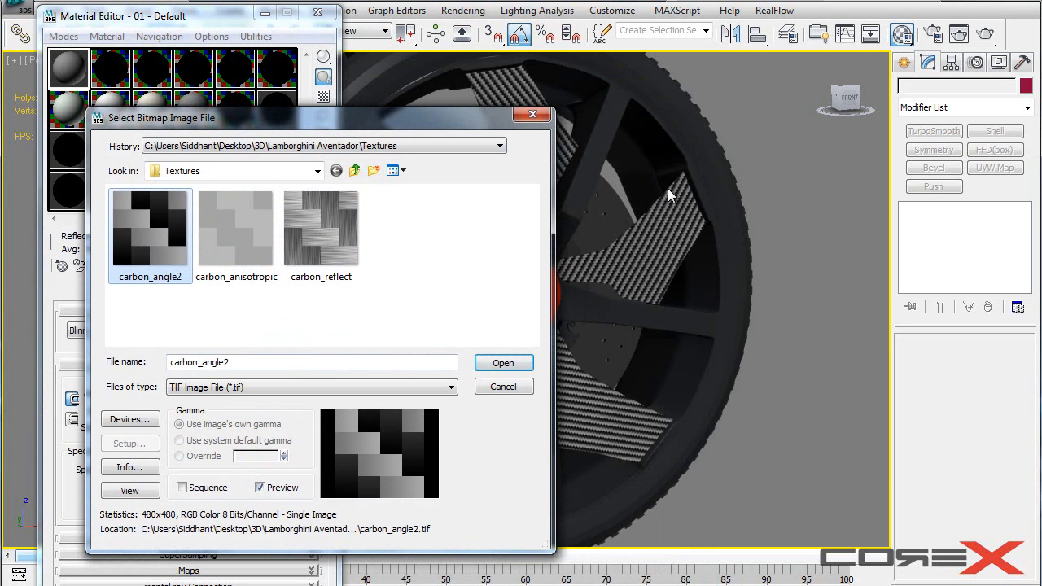
mouse_move(699, 209)
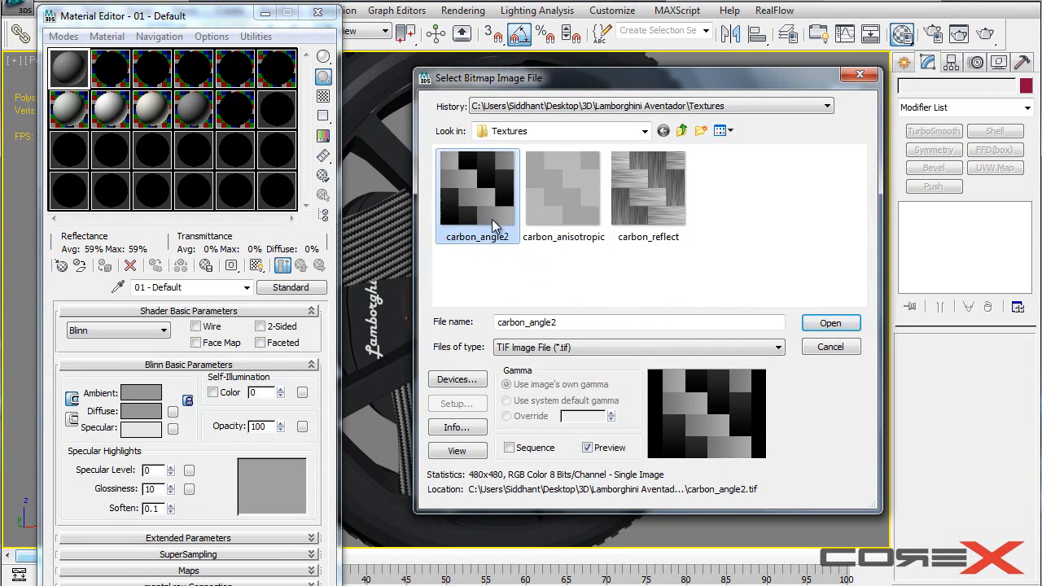
- Load carbon_angle2 from Textures as the diffuse bitmap
left_click(831, 322)
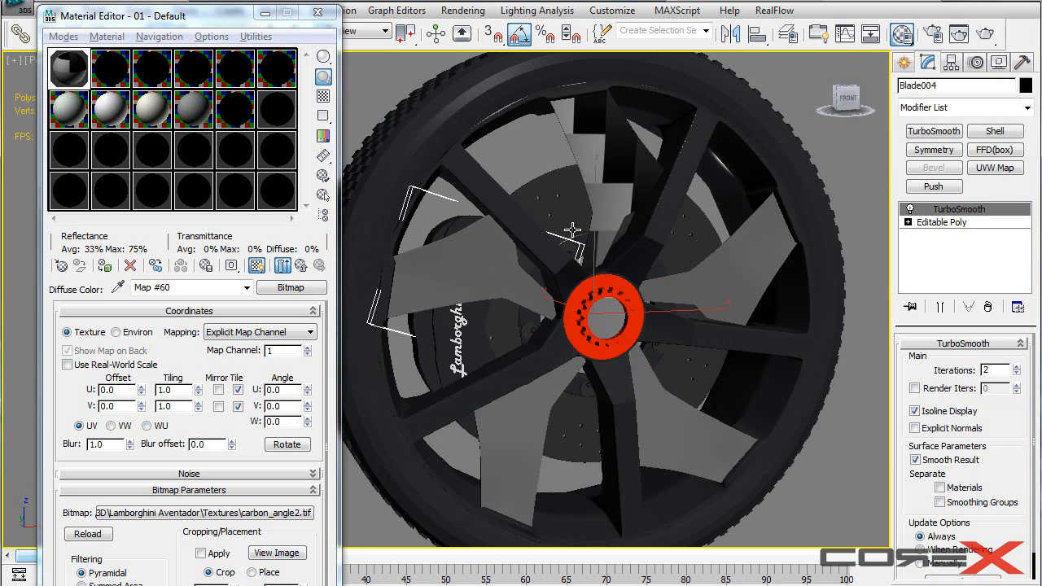
- Select the rim blades and assign them the carbon_angle2 material
left_click(993, 166)
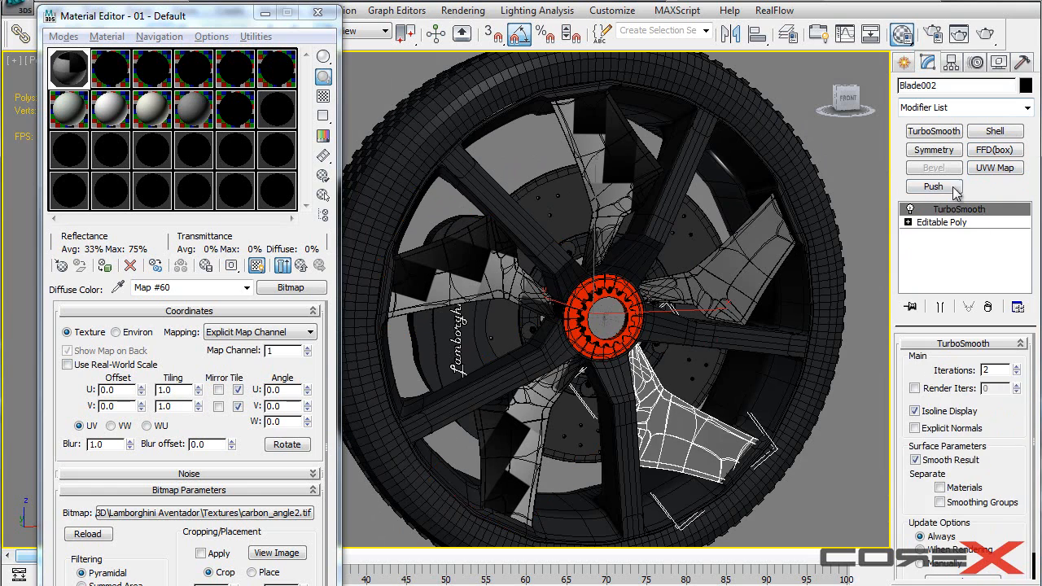
left_click(994, 167)
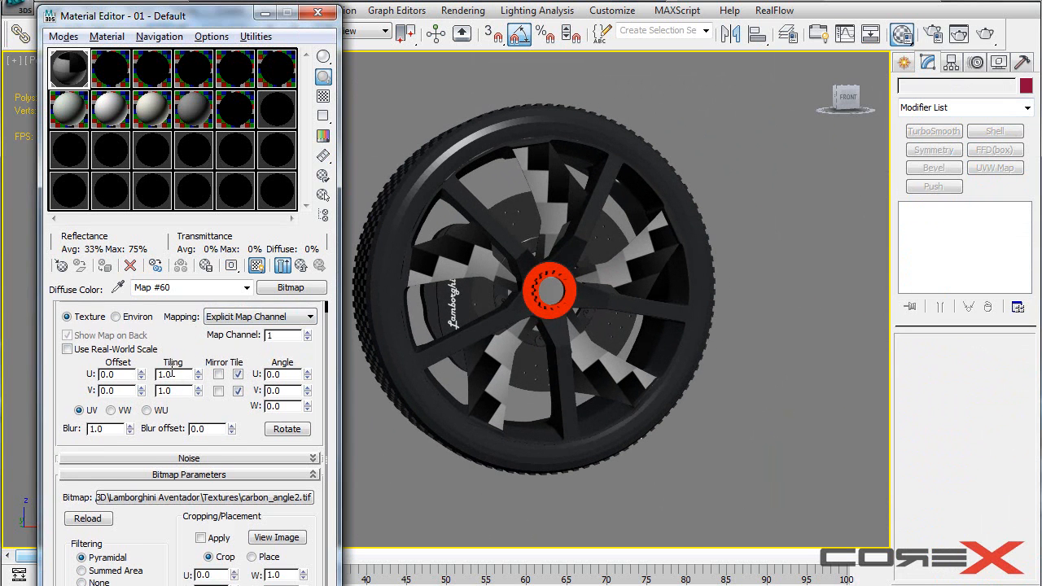
- Raise the carbon bitmap's Tiling so the blades show fine diagonal stripes
type("3.0")
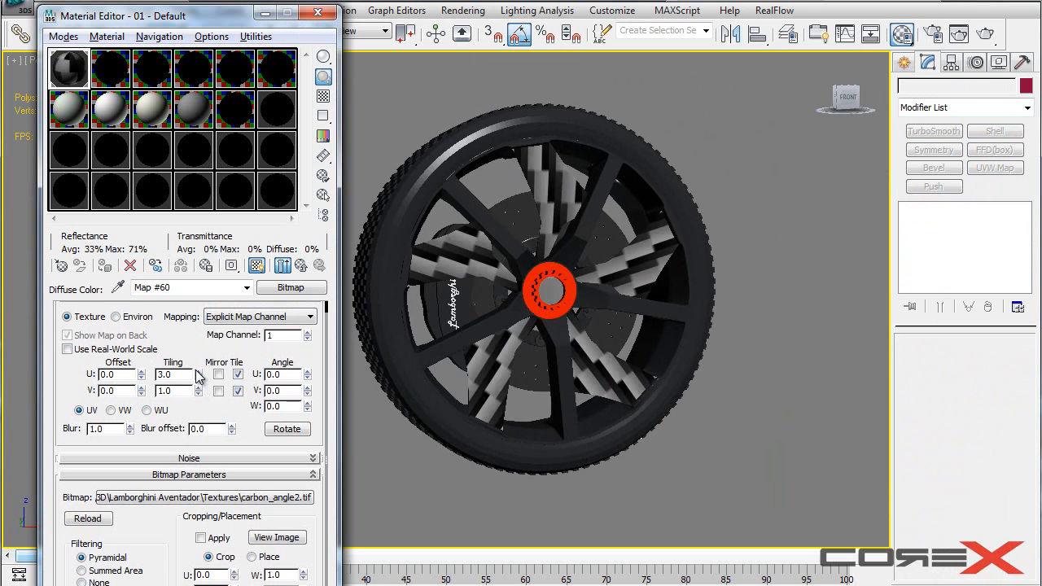
type("11.0")
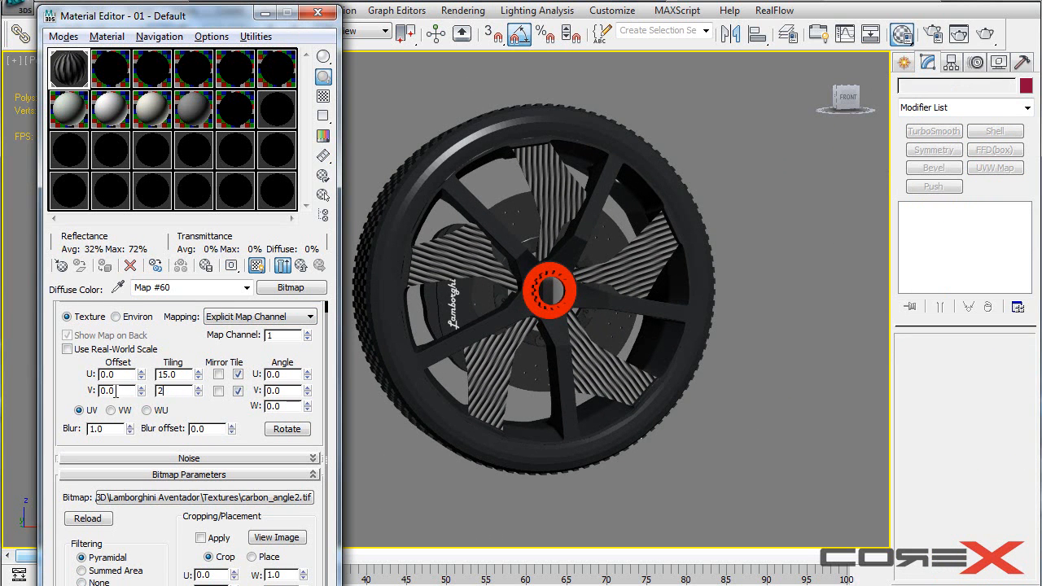
type("2.0")
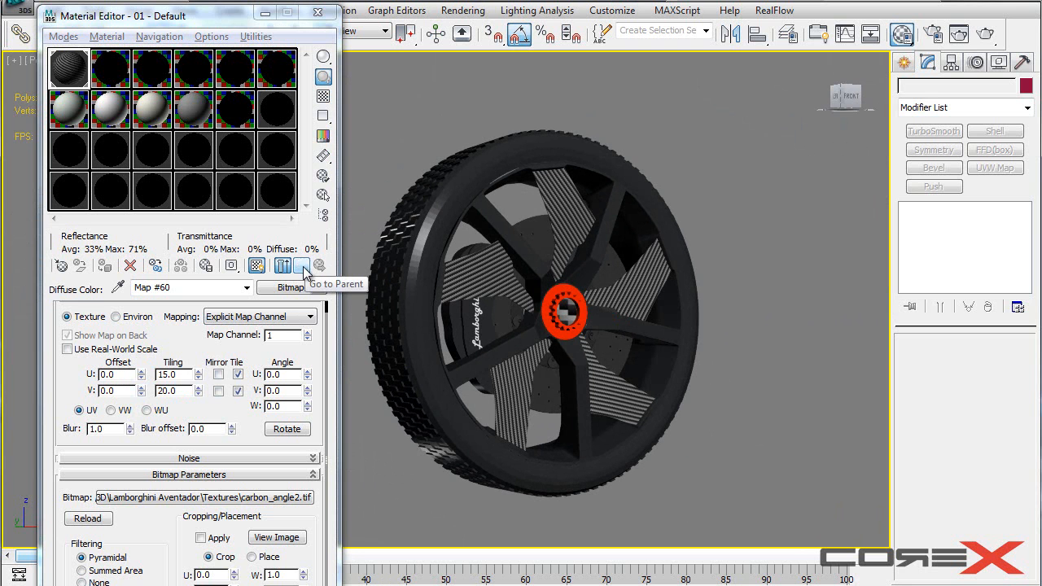
- Instance the carbon_angle2 diffuse map into the Bump slot at amount 30
left_click(302, 265)
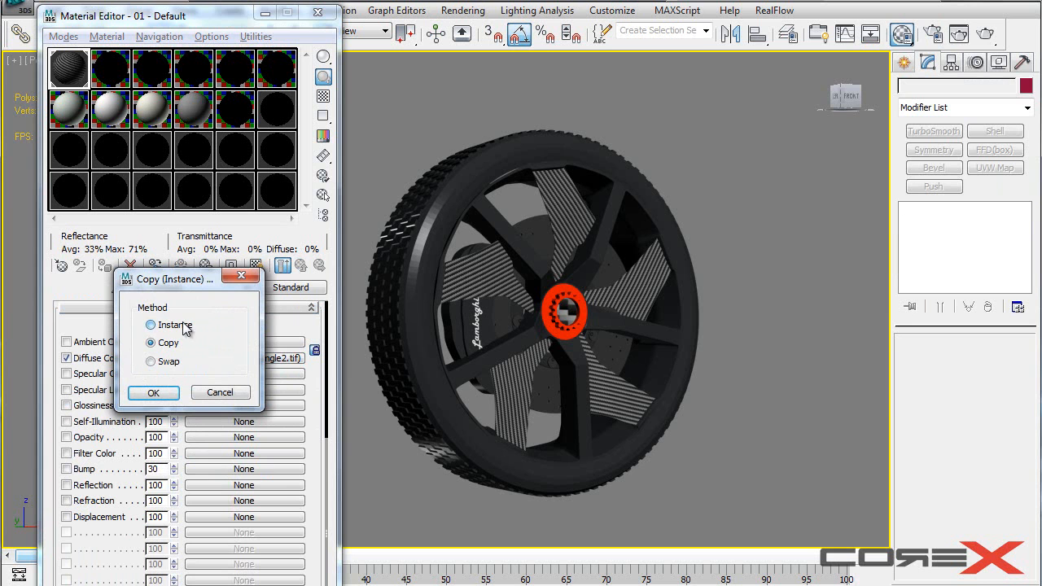
left_click(153, 393)
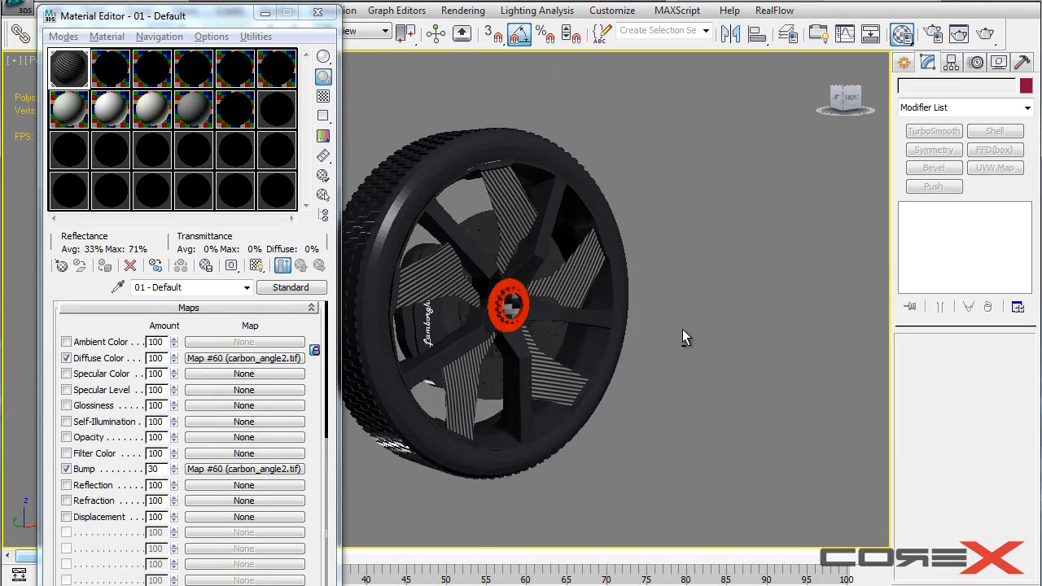
left_click_drag(684, 337, 570, 326)
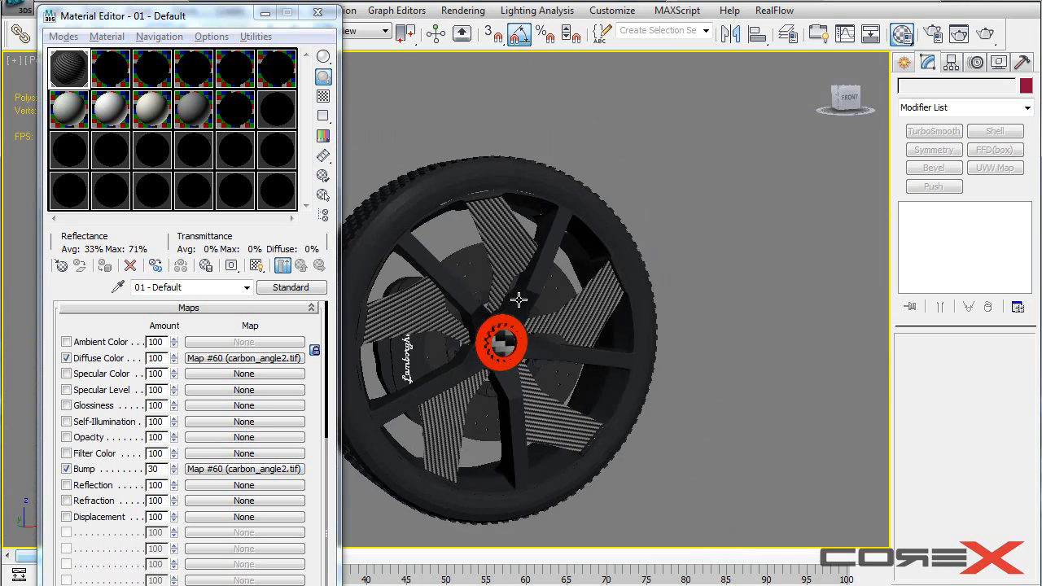
left_click_drag(519, 299, 602, 340)
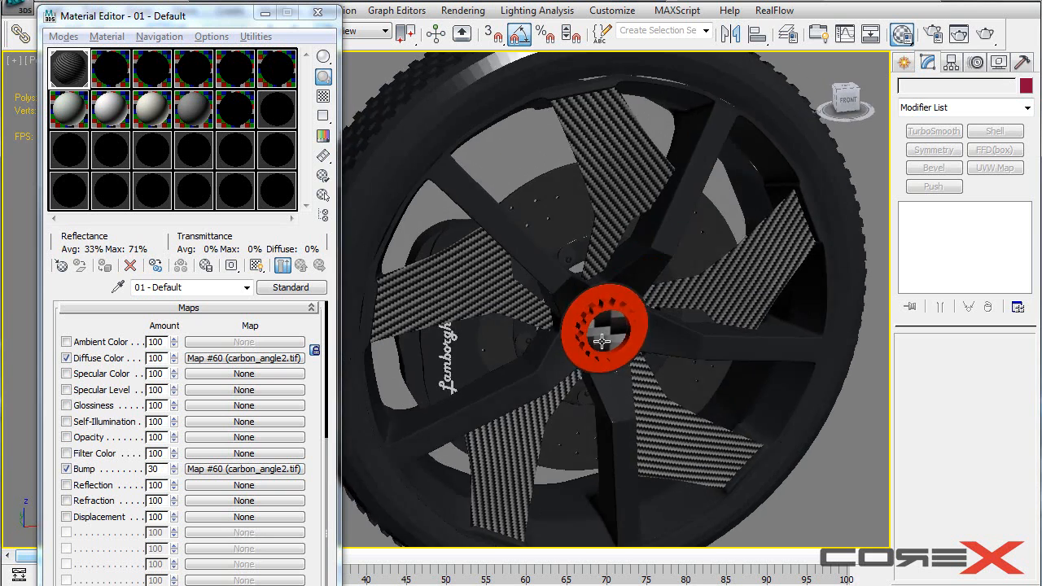
left_click_drag(603, 342, 590, 342)
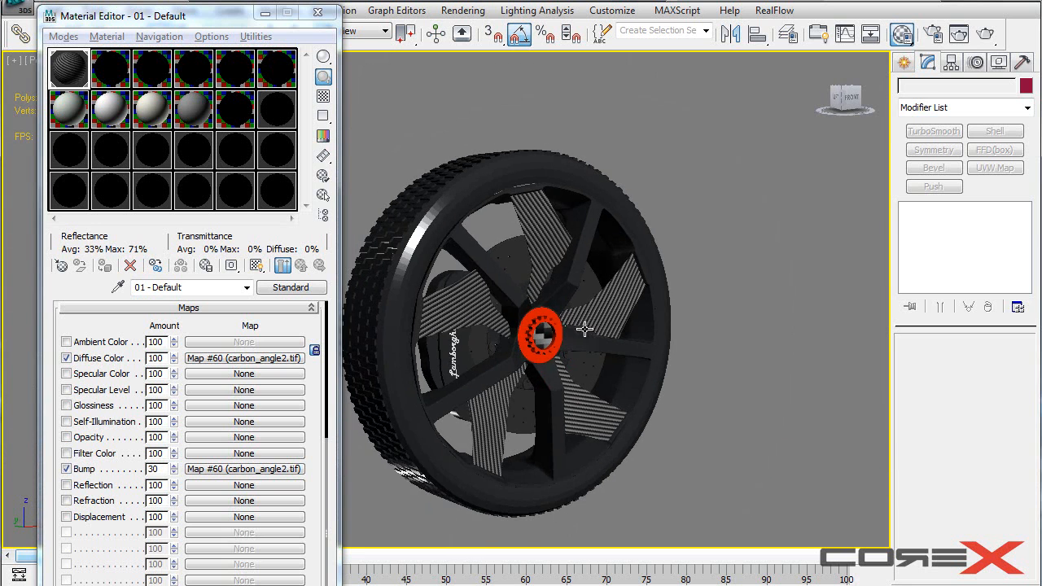
left_click(244, 358)
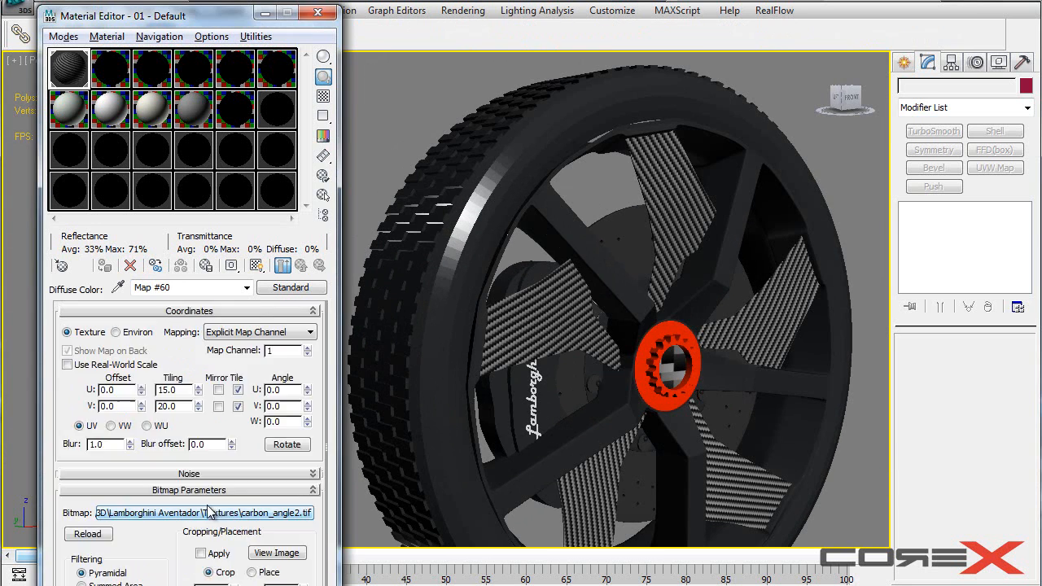
left_click(204, 513)
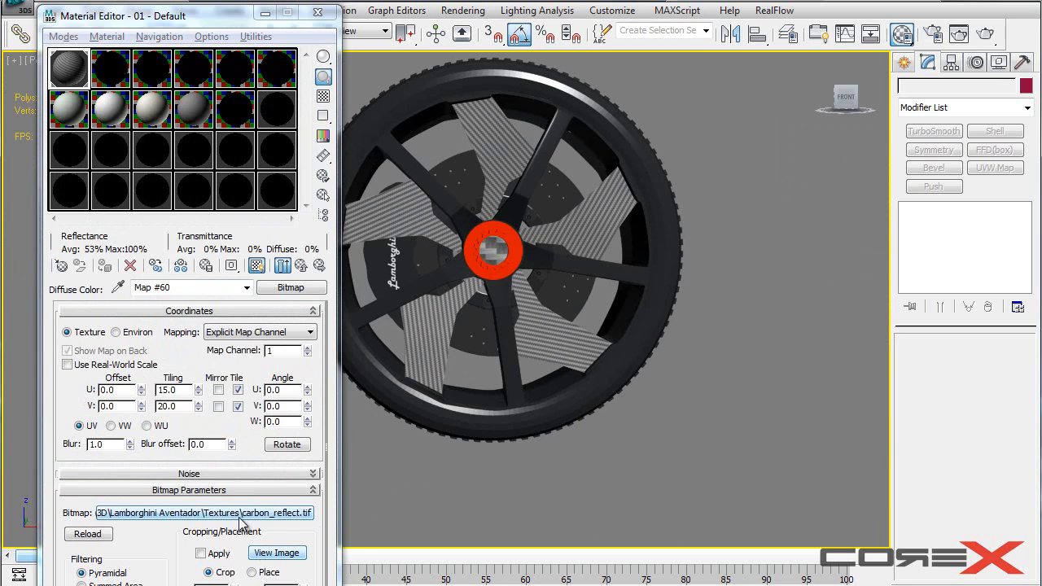
left_click(203, 511)
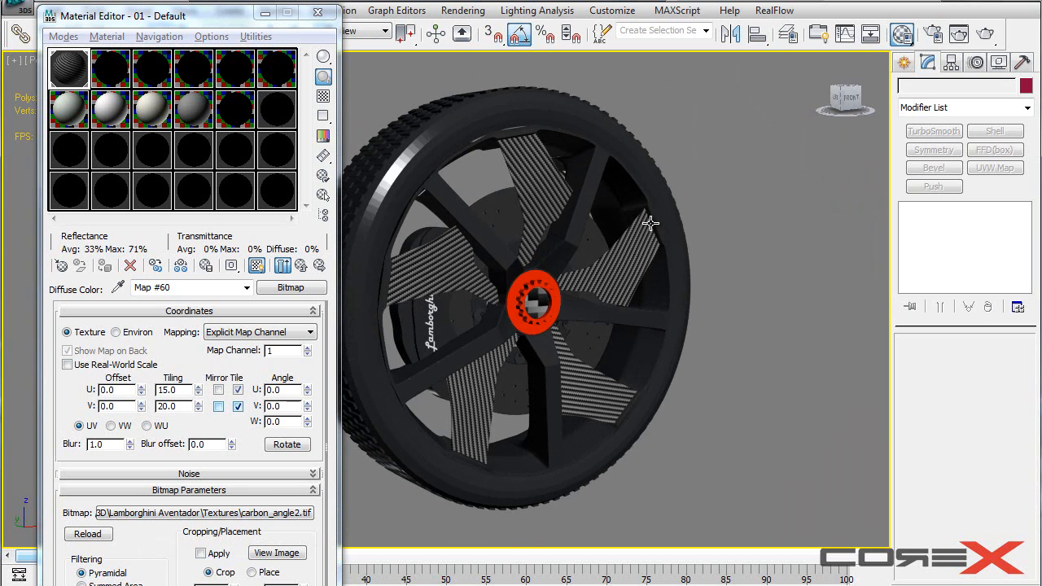
mouse_move(643, 209)
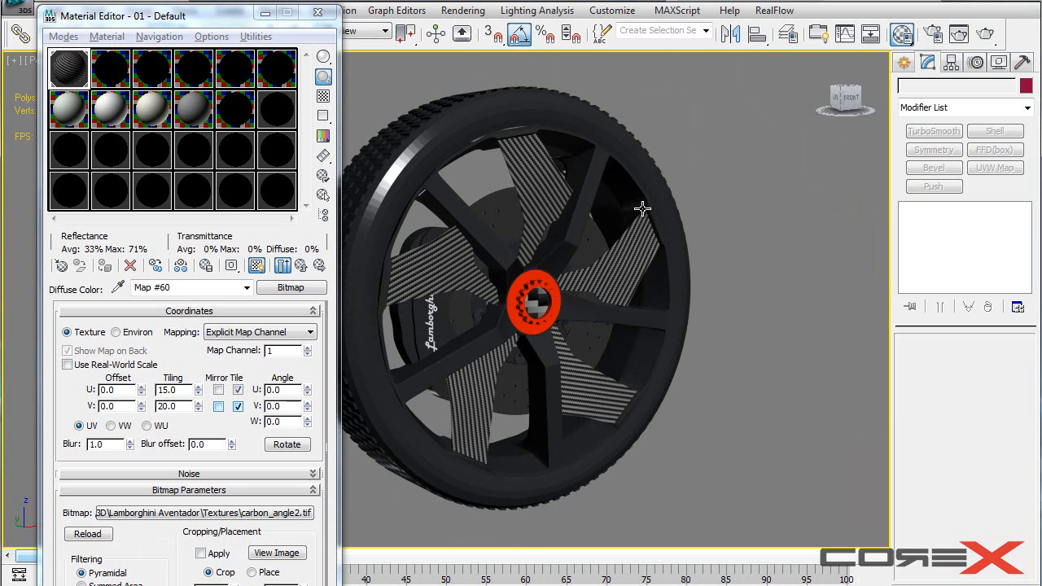
mouse_move(643, 255)
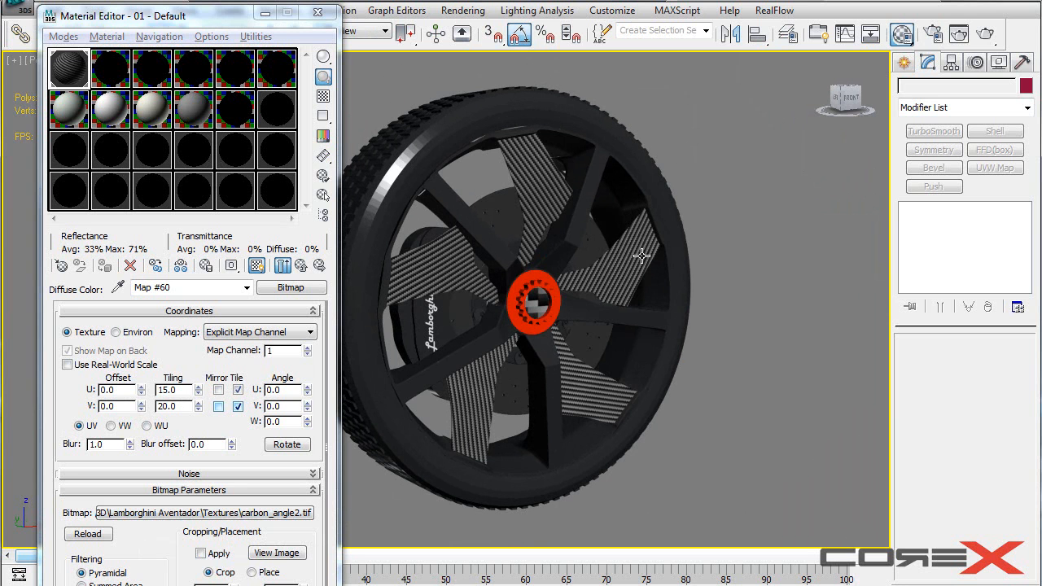